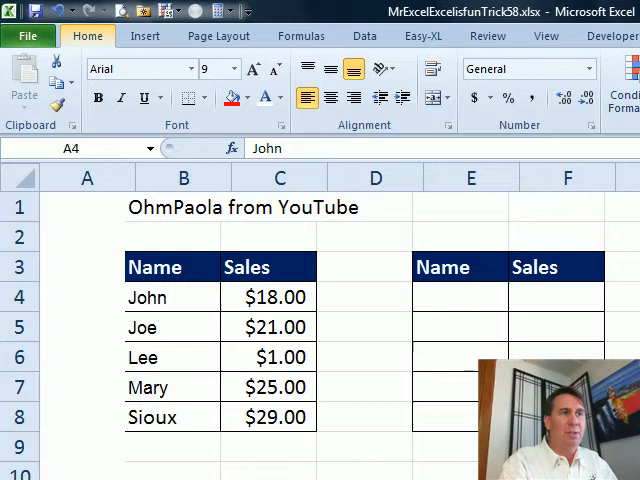
- Rank sales in A4:A8 with =RANK(C4,$C$4:$C$8) and hide helper numbers 1–5 in white
text(=RANK(C4,$C$4:$C$8)
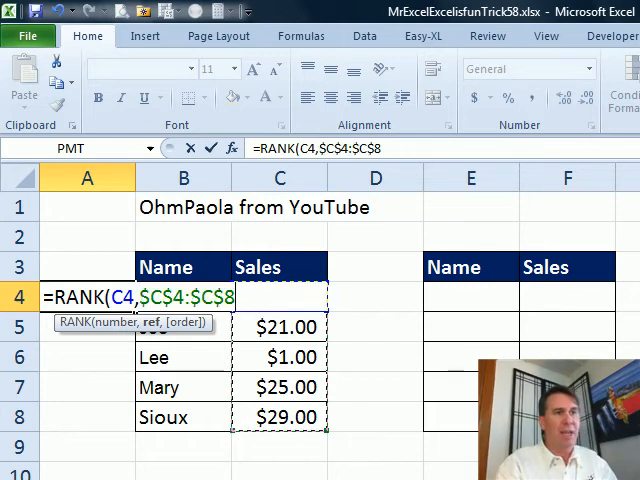
key(Return)
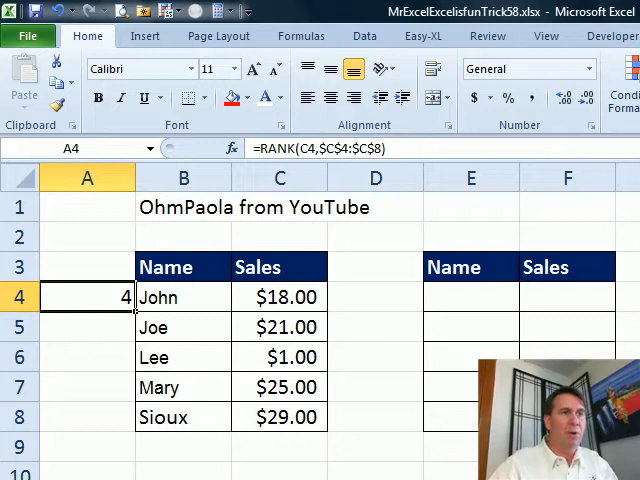
drag(86, 297, 86, 417)
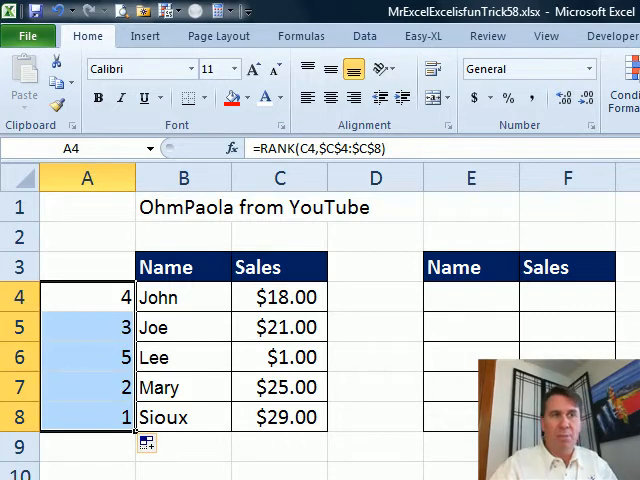
click(375, 296)
text(1)
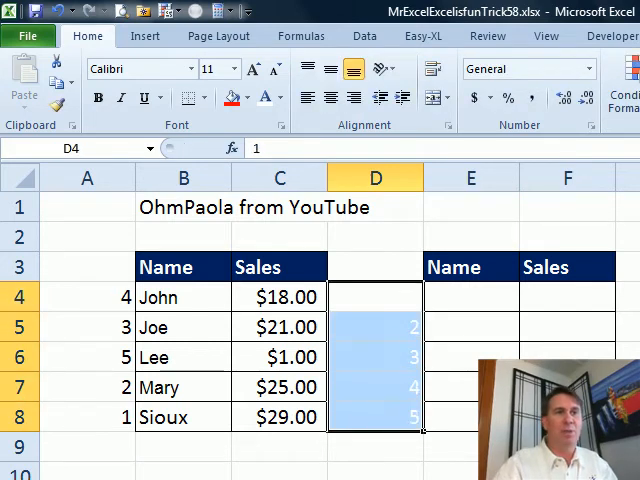
mouse_move(264, 98)
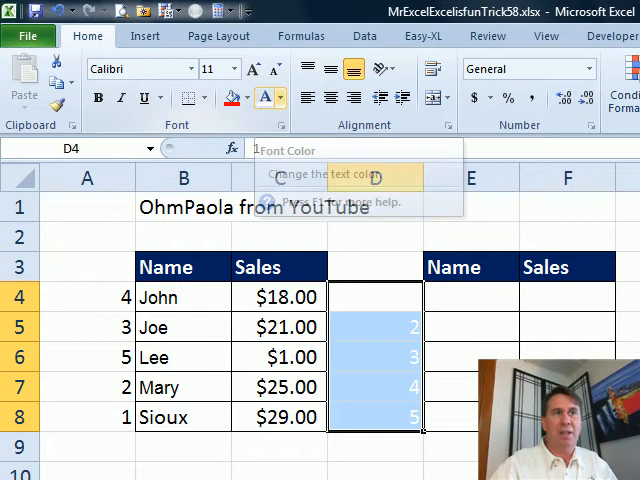
click(281, 97)
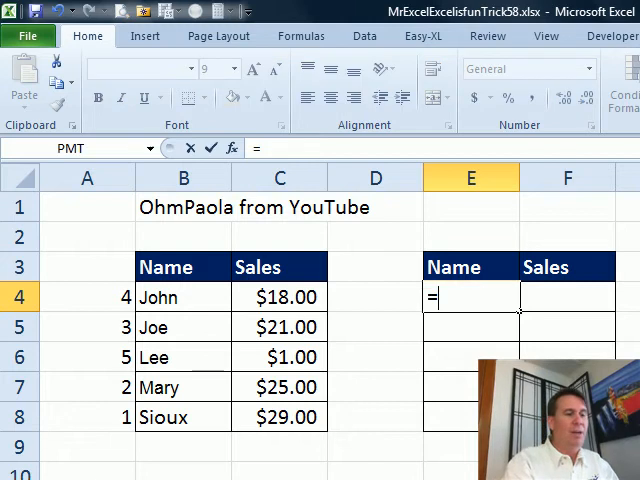
- Fill E and F with VLOOKUP($D4,$A$4:$C$8,...,FALSE) returning names (column 2) and sales (column 3)
text(=VLOOKUP(D4,A4:B8)
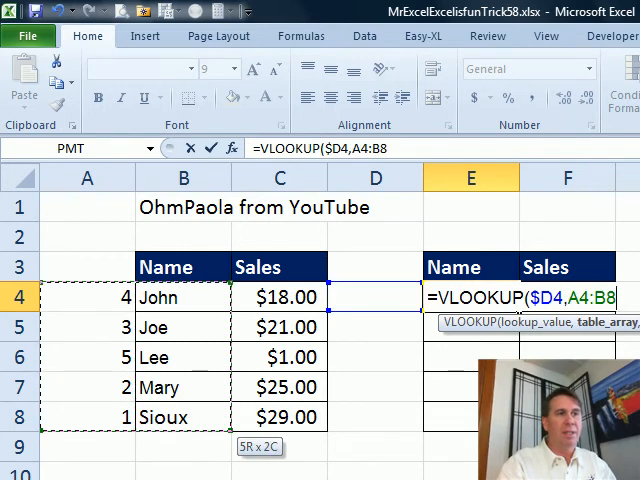
key(f4)
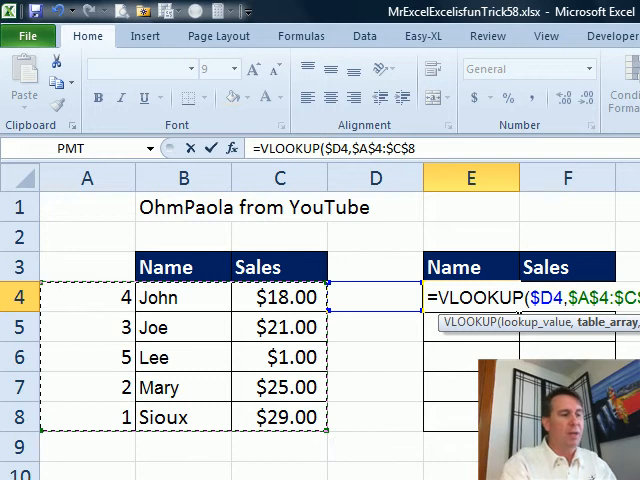
text(,2,Fal)
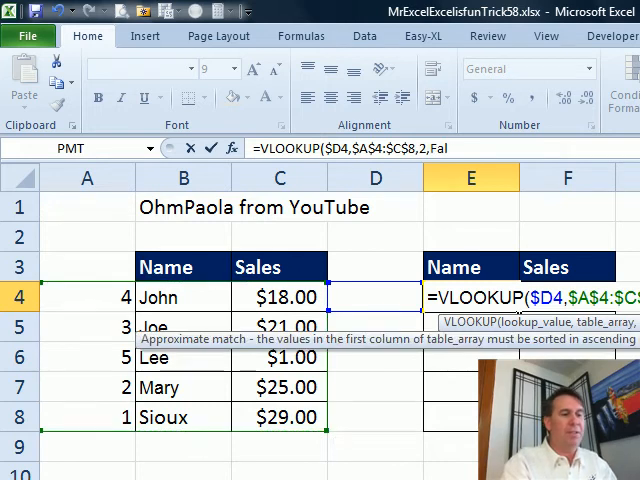
key(Return)
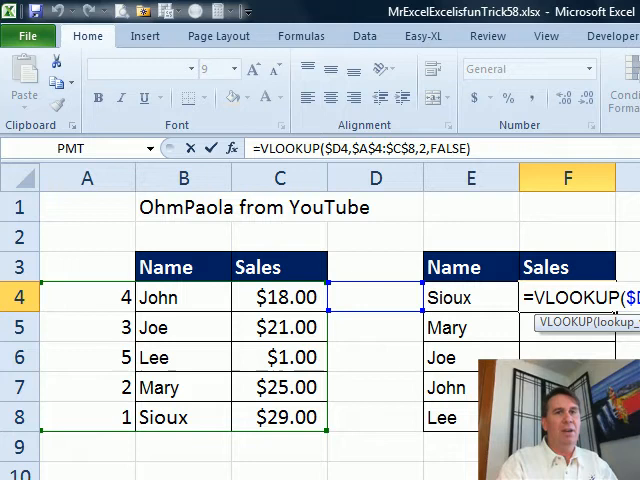
text(3)
key(Return)
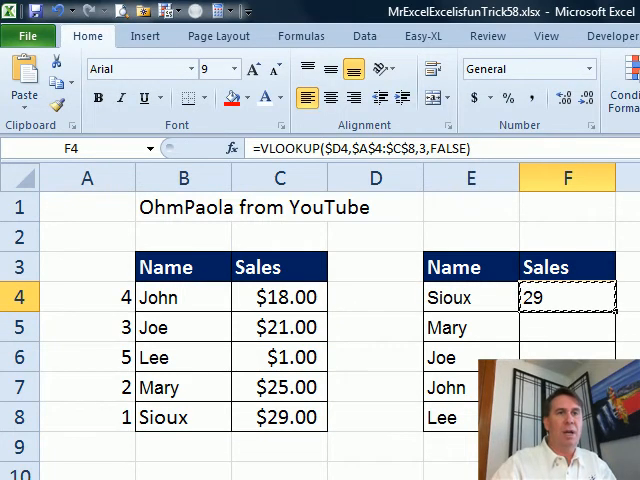
drag(567, 297, 567, 357)
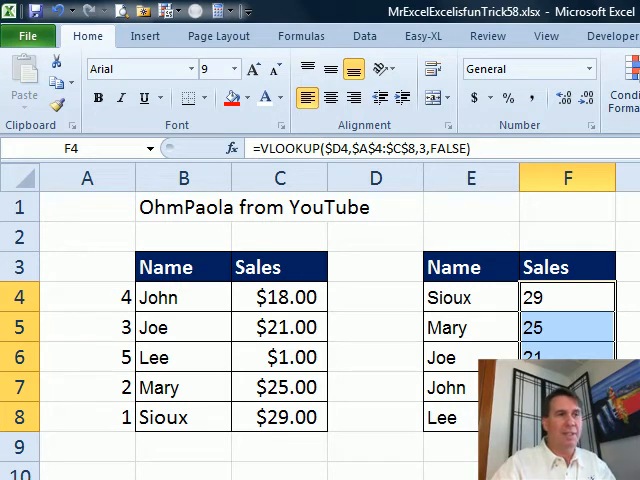
- Change Lee's sales amount in C6 to 33 so the lookup table updates
click(279, 357)
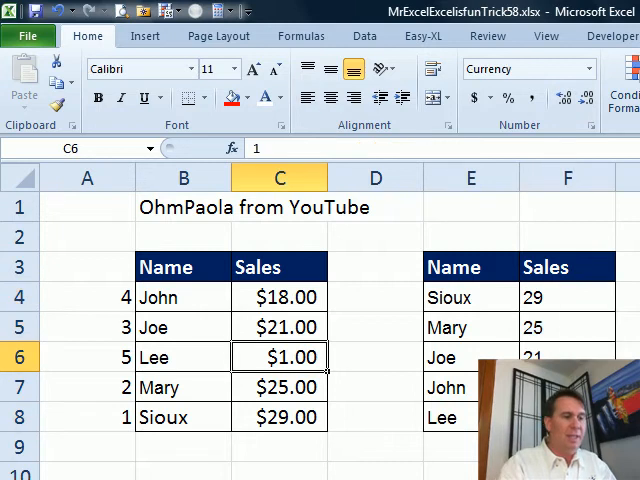
text(33)
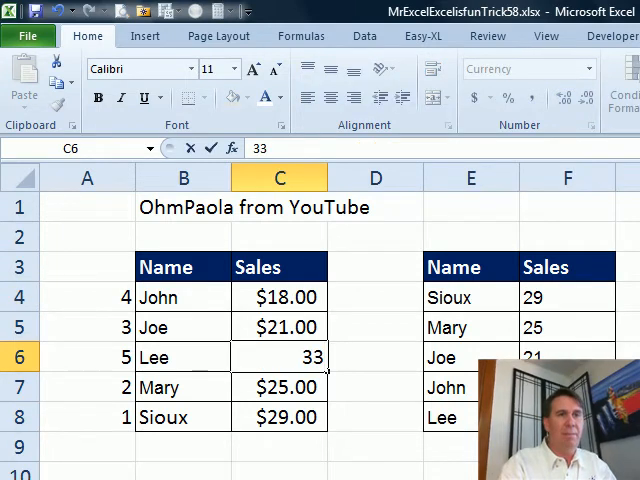
key(Return)
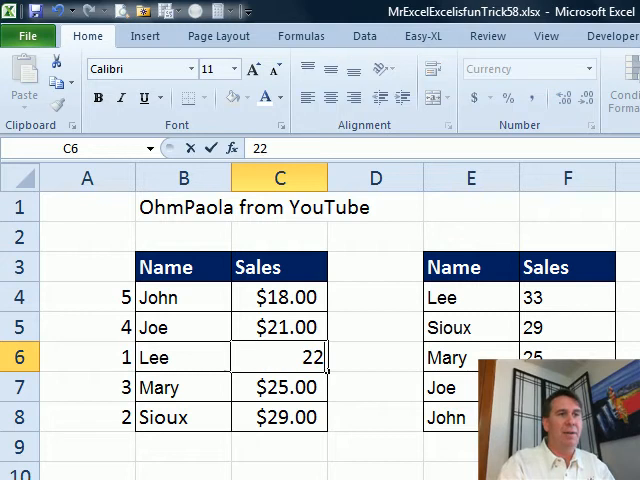
key(Return)
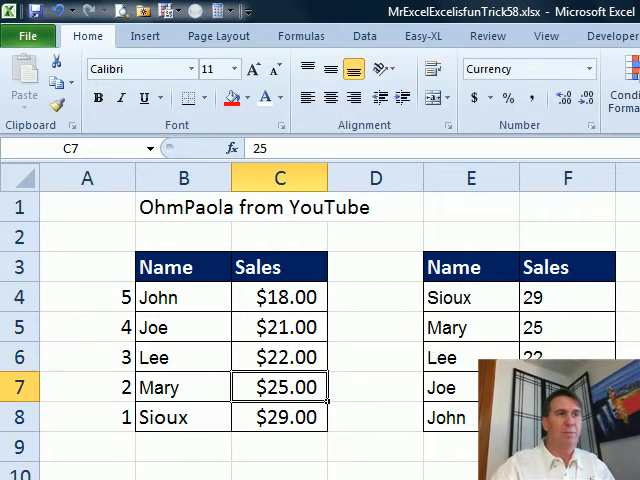
click(280, 357)
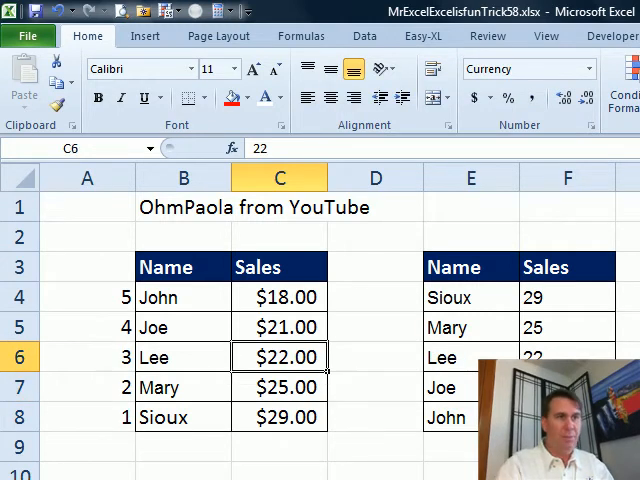
click(280, 387)
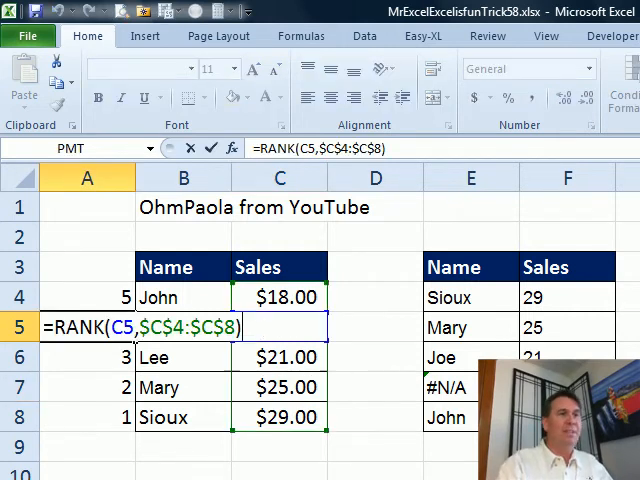
- Rewrite the rank formula as =RANK(C5,$C$4:$C$8)+COUNTIF(C$4:C4,C5) to break ties
text(=C)
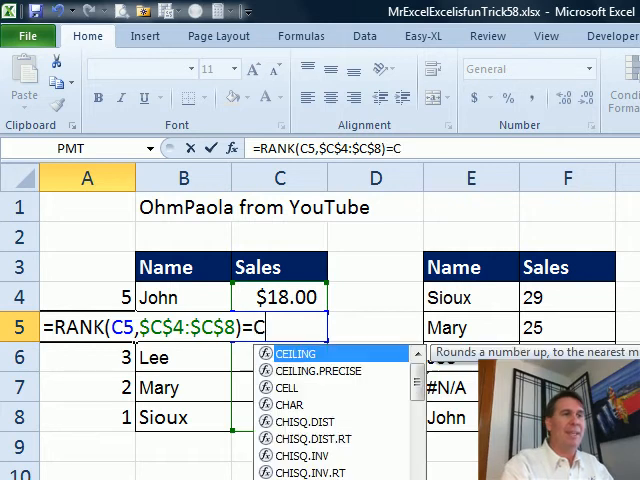
text(COUNTIF()
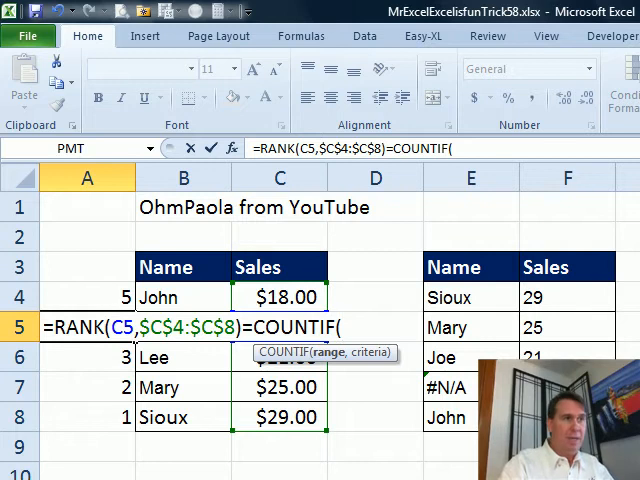
text(C$4:C4)
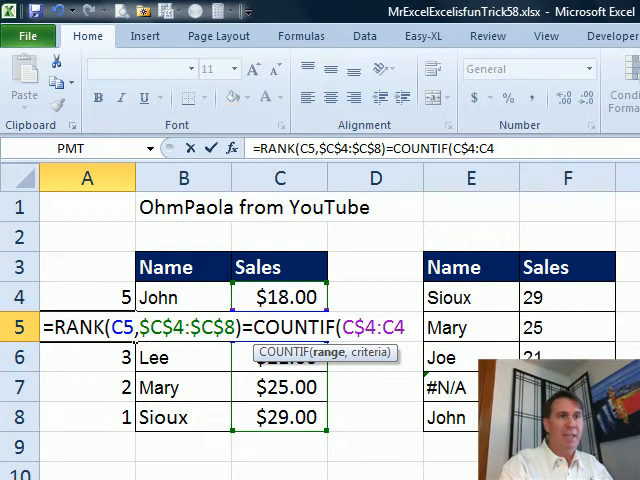
text(,)
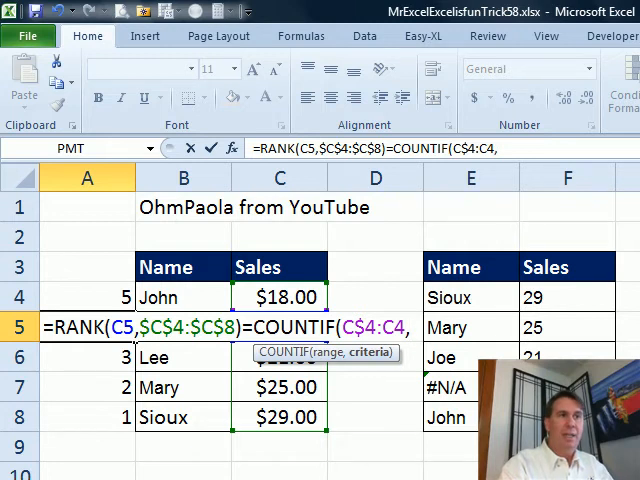
text(C5))
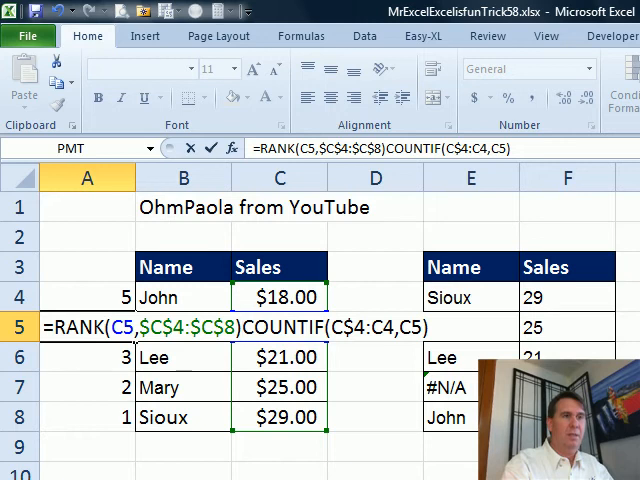
key(Return)
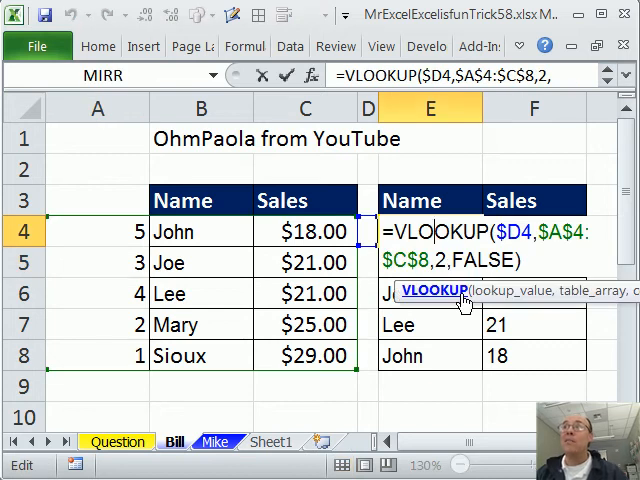
key(Return)
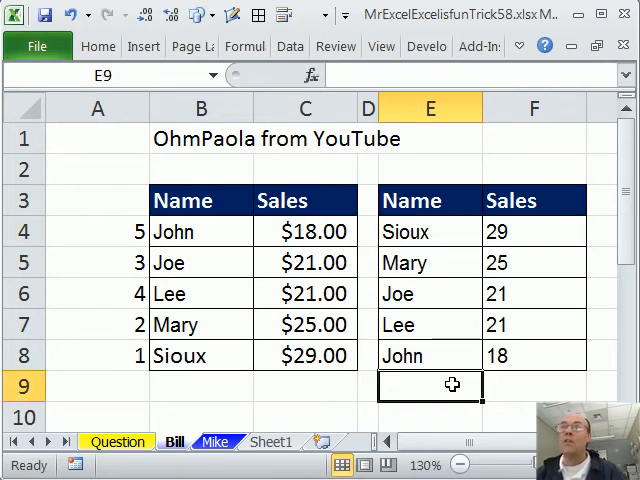
mouse_move(405, 415)
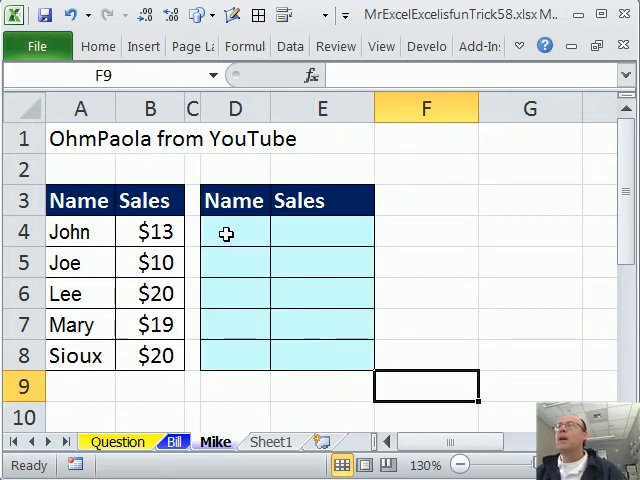
- Enter =LARGE($B$4:$B$8,ROWS(D$4:D4)) in D4:D8, giving sales 20, 20, 19, 13, 10
click(235, 231)
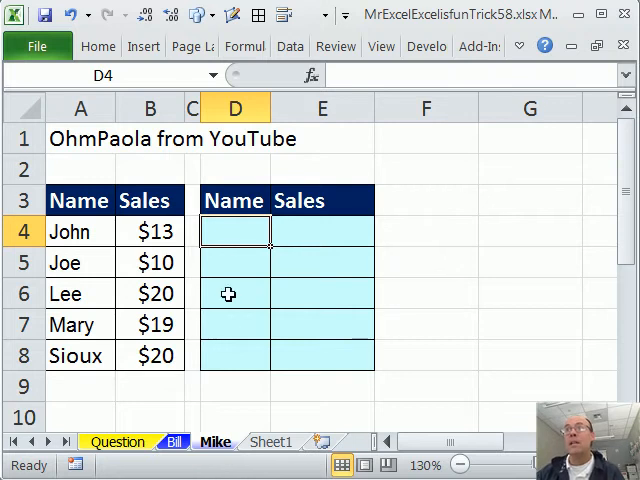
text(=)
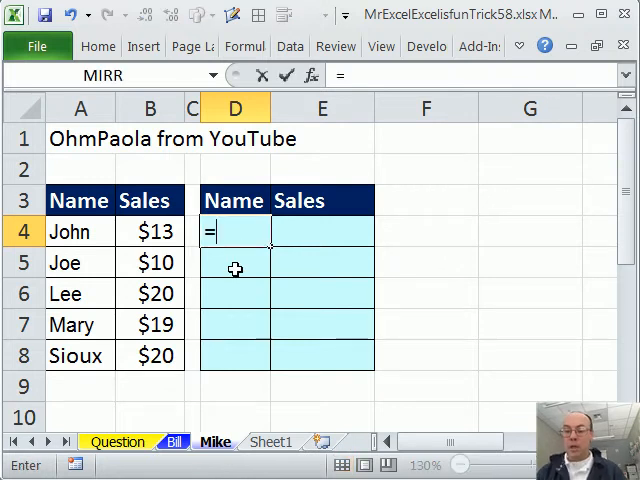
text(large)
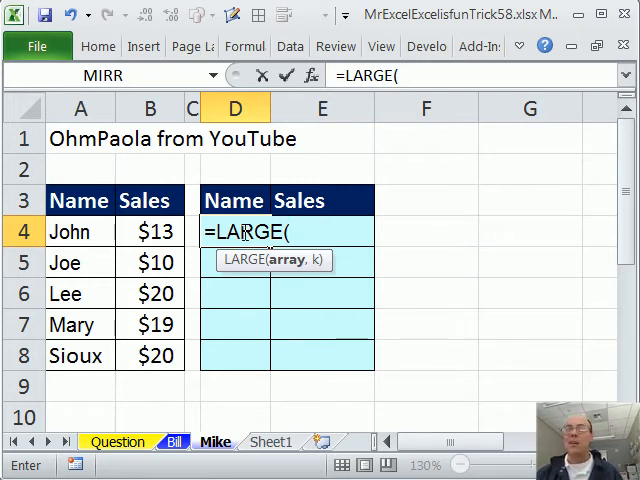
drag(150, 231, 150, 355)
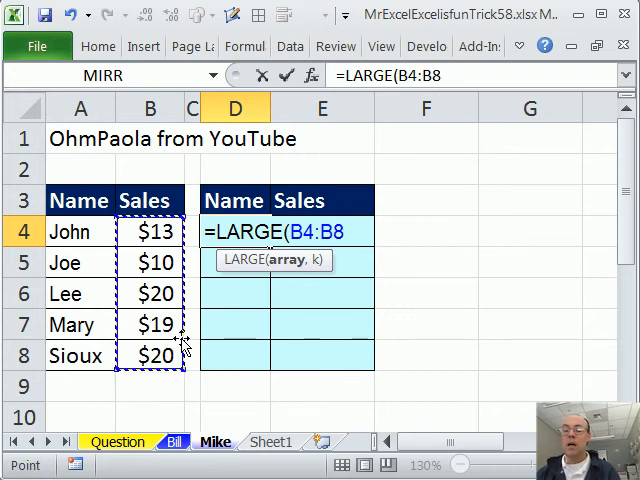
key(f4)
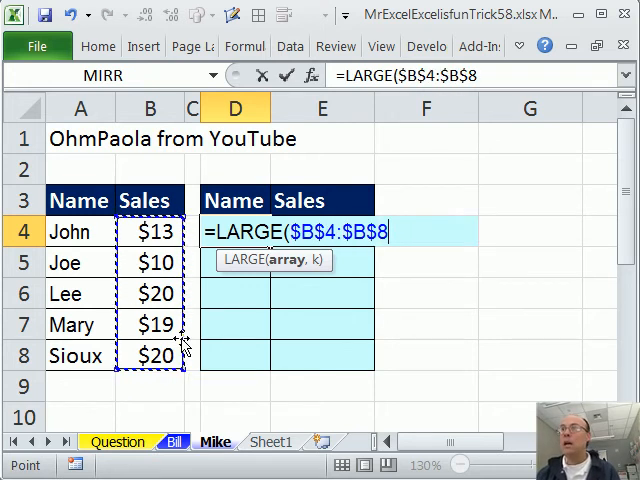
text(,)
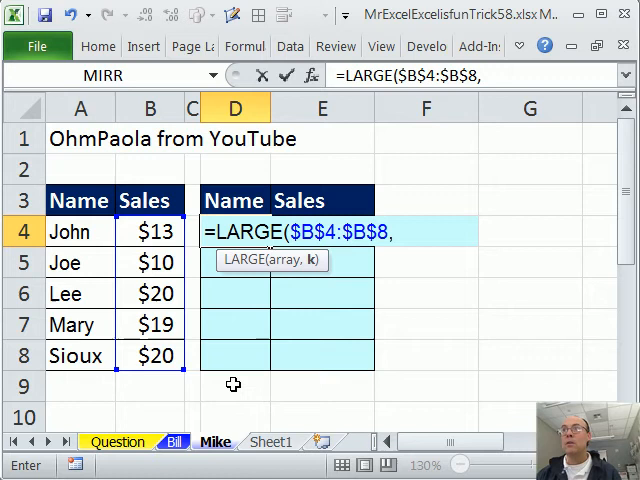
text(rows)
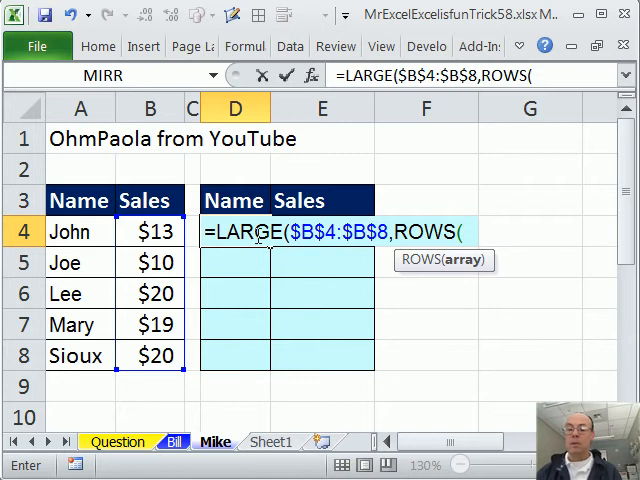
text(D$4)
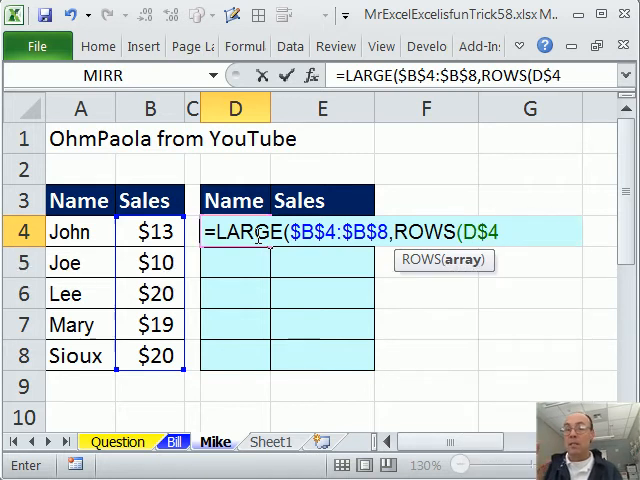
text(:D45)
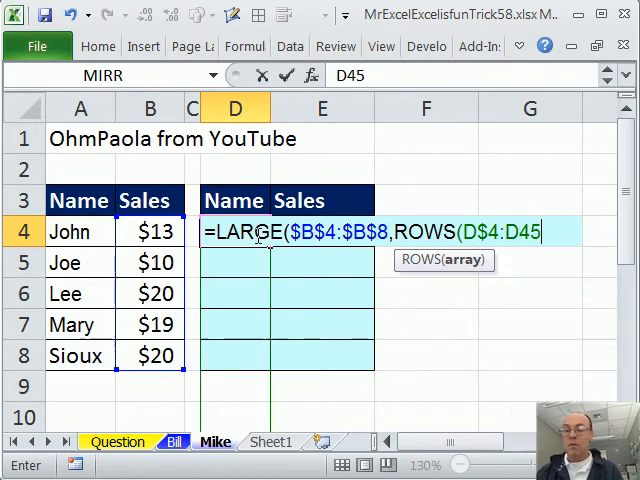
key(Backspace)
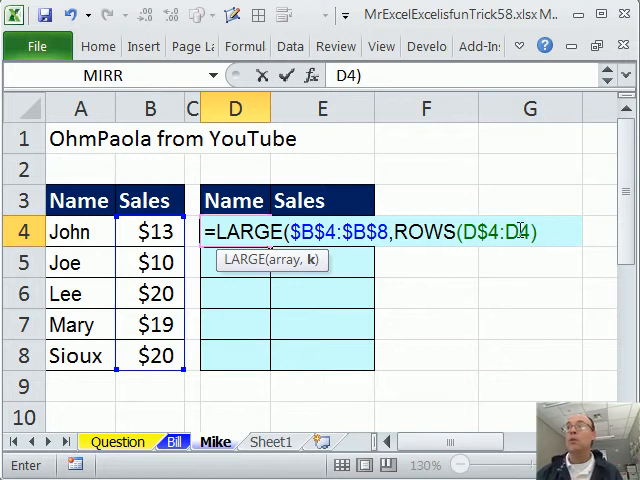
text())
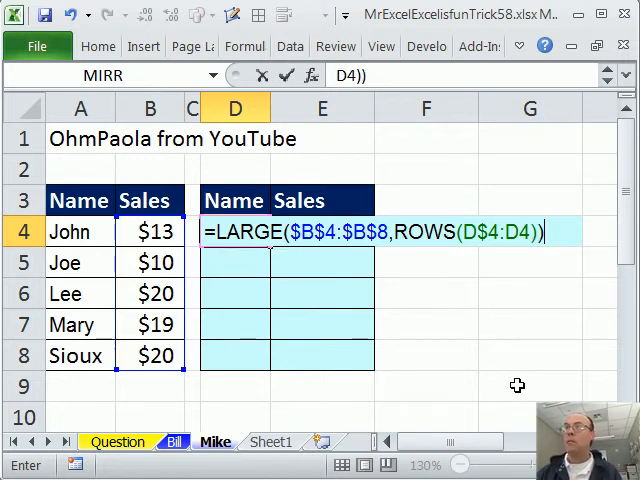
key(Return)
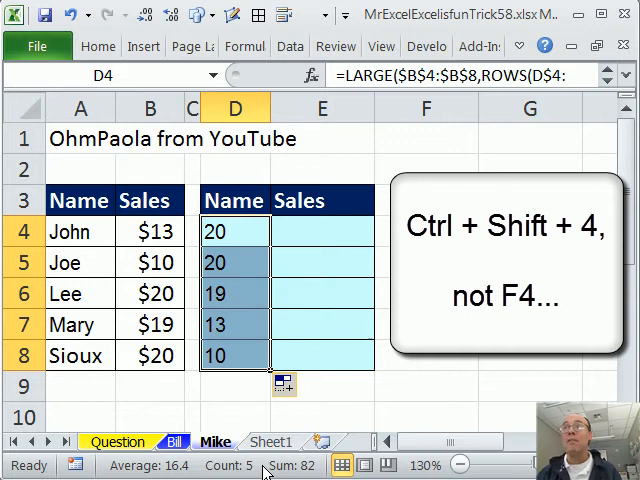
- Apply currency format to the sorted sales and start =INDEX( in E4
key(ctrl+shift+4)
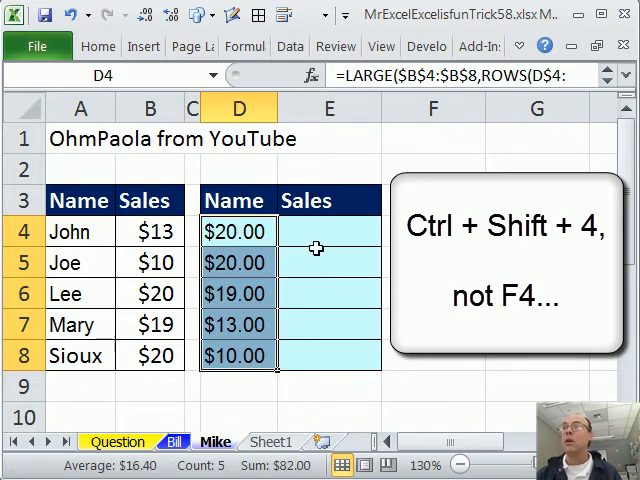
click(328, 231)
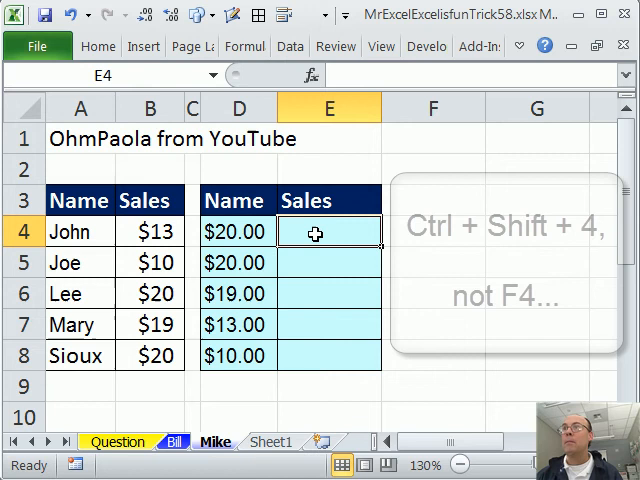
text(=i)
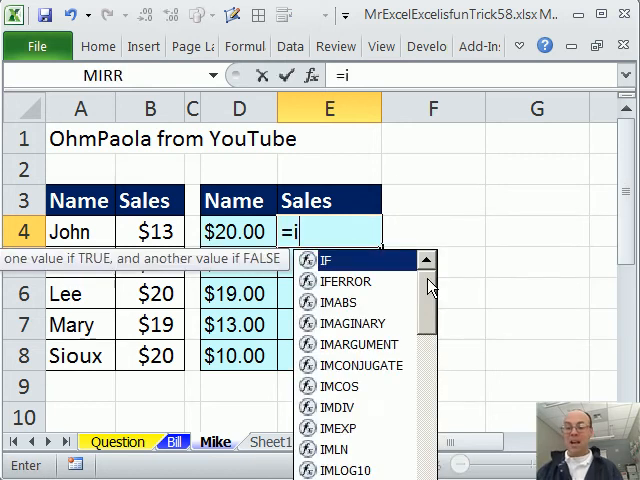
text(INDEX()
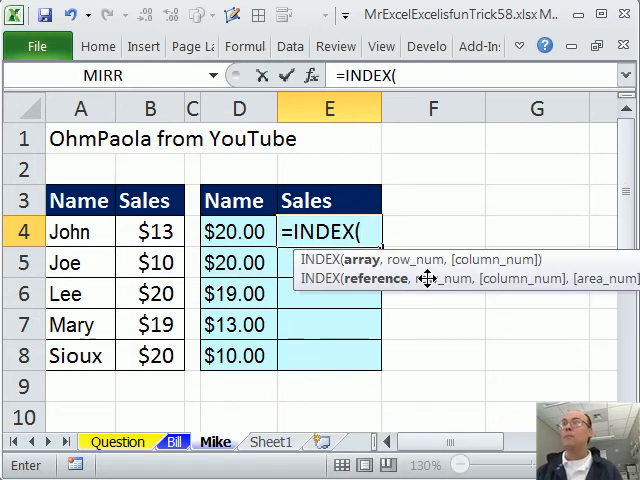
mouse_move(55, 231)
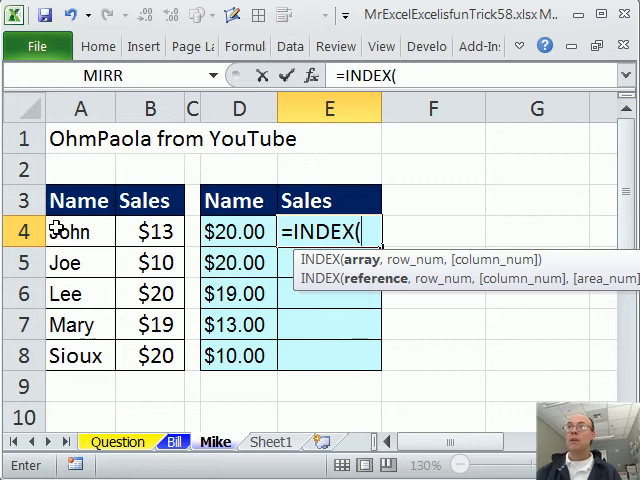
- Move the sorted sales values into column D, leaving the Name column in E empty
drag(80, 231, 80, 355)
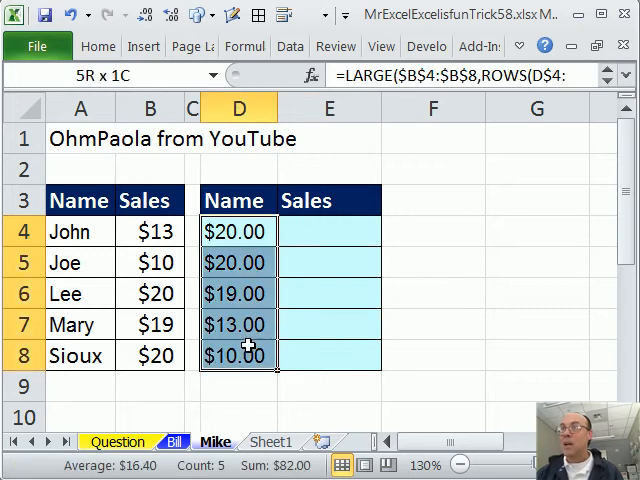
click(239, 231)
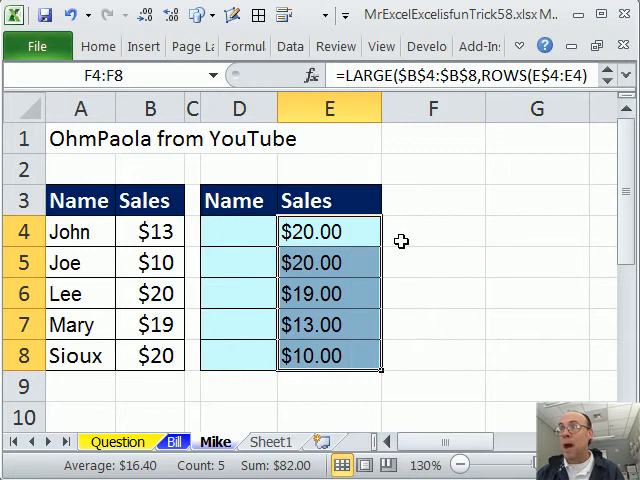
click(328, 231)
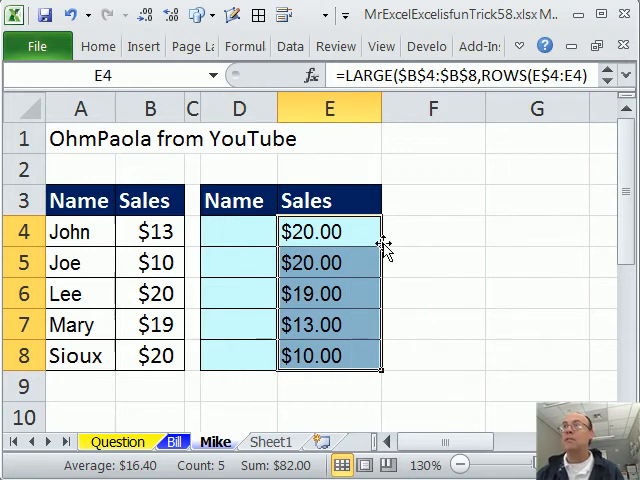
click(238, 231)
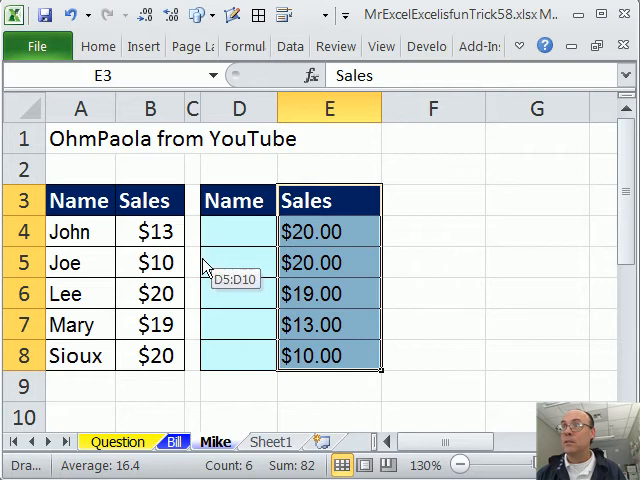
mouse_move(198, 188)
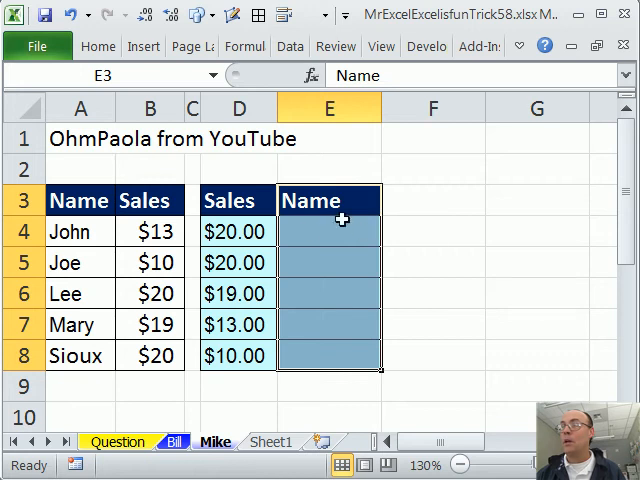
- Enter an INDEX/MATCH formula in E4 matching D4 against Sales, filled to E8, returning Lee
click(329, 231)
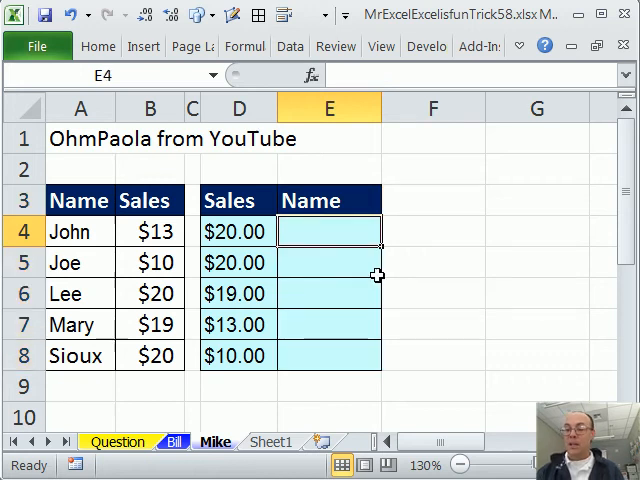
text(=INDEX()
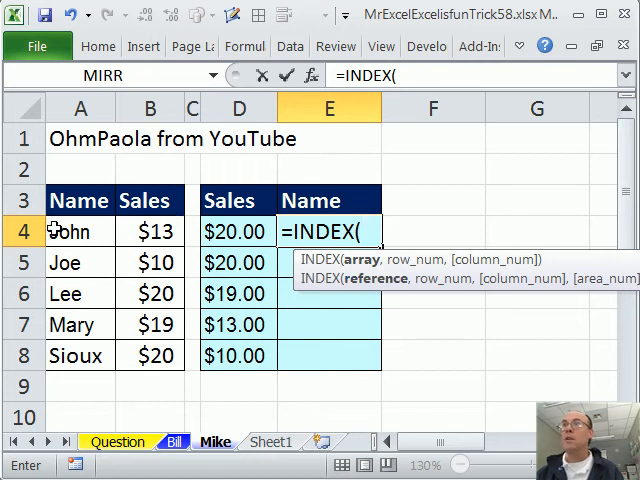
drag(80, 231, 80, 355)
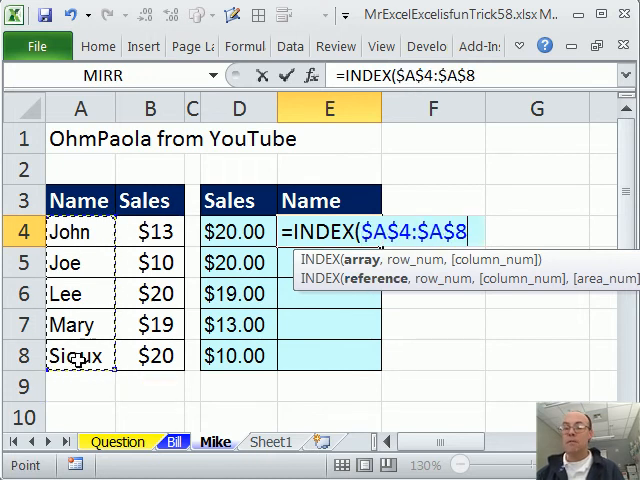
text(,MATCH()
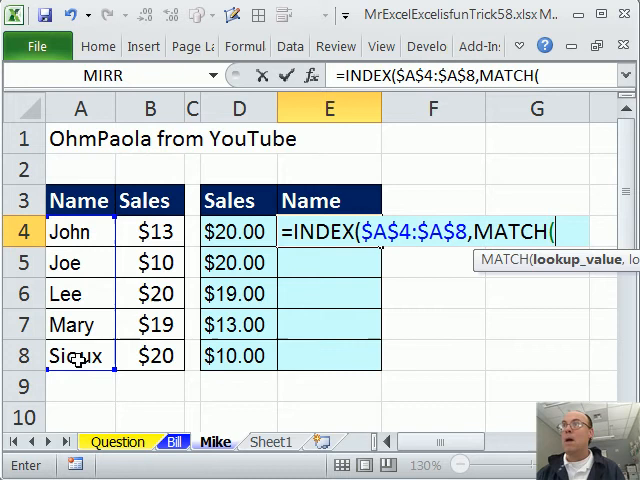
click(238, 231)
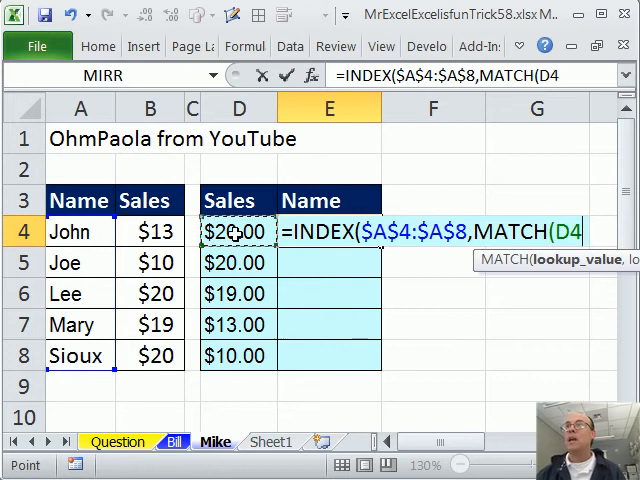
text(,)
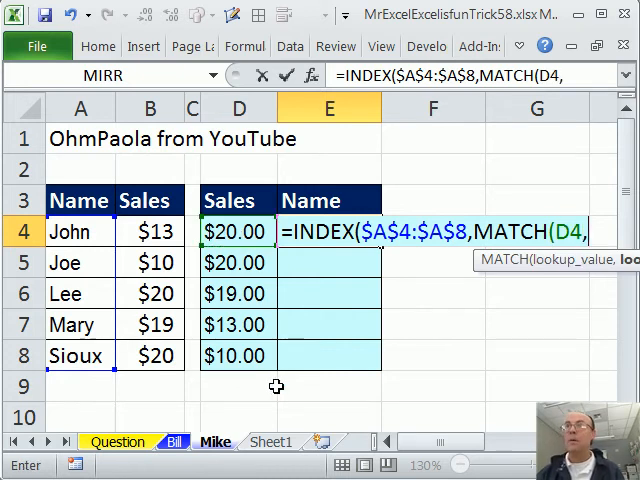
drag(150, 231, 150, 355)
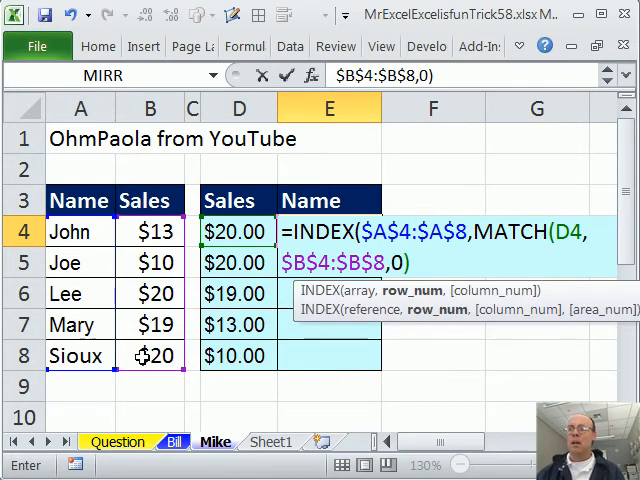
key(Return)
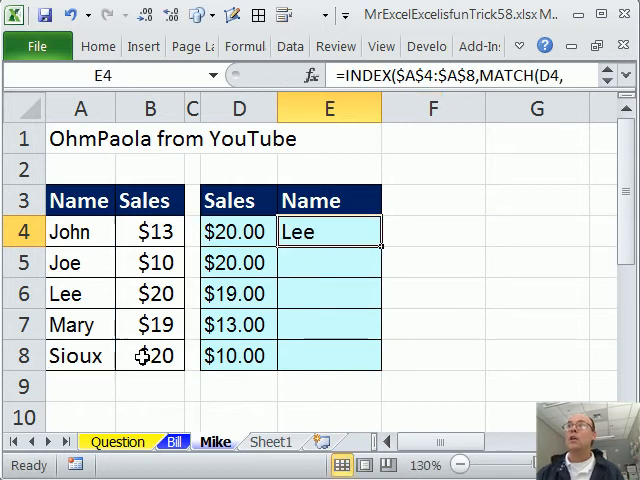
drag(329, 231, 329, 356)
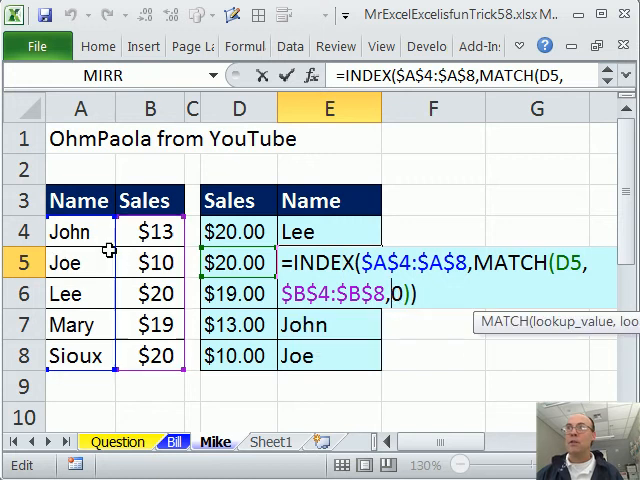
mouse_move(150, 343)
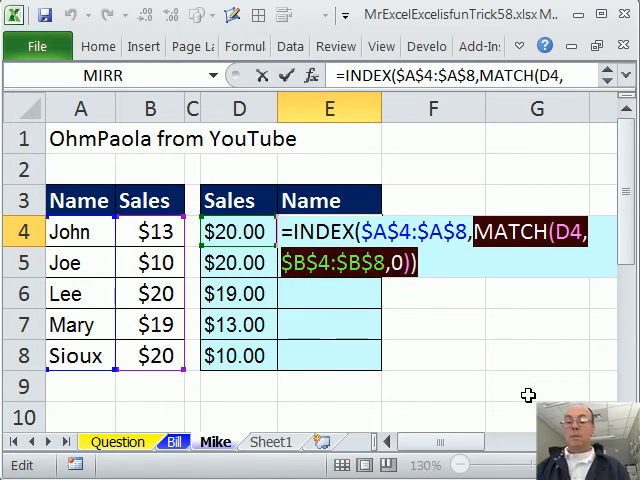
mouse_move(465, 333)
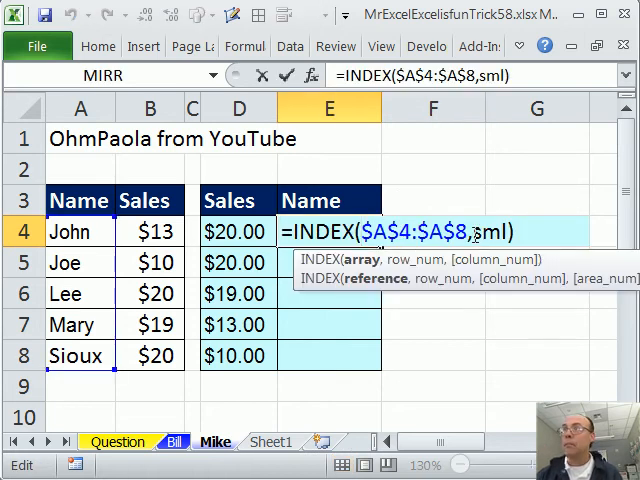
- Type SMALL(IF($B$4:$B$8=D4,ROW($B$4:$B$8)-ROW($B$4)+1) into E4's INDEX formula in place of MATCH
text(SMALL()
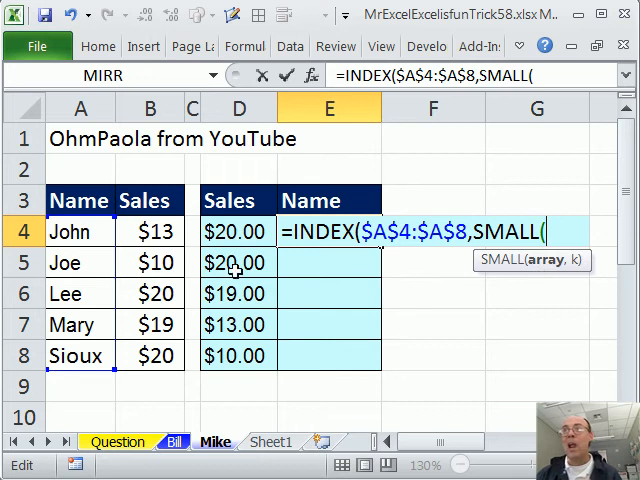
mouse_move(143, 371)
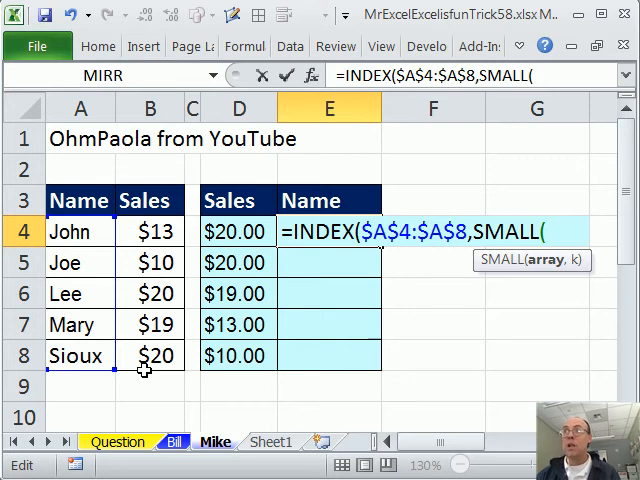
text(if)
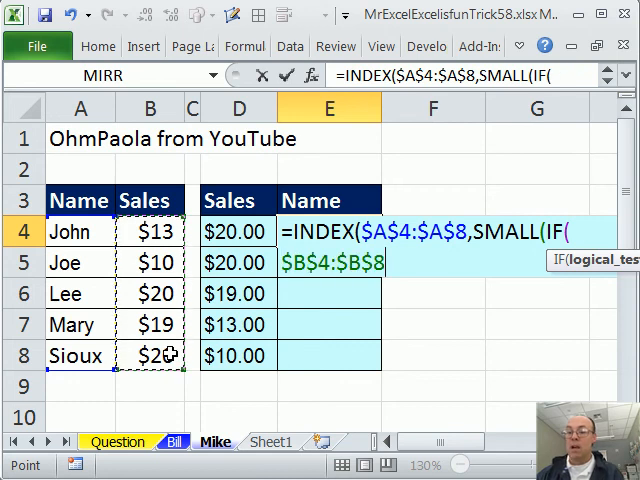
text(=D4)
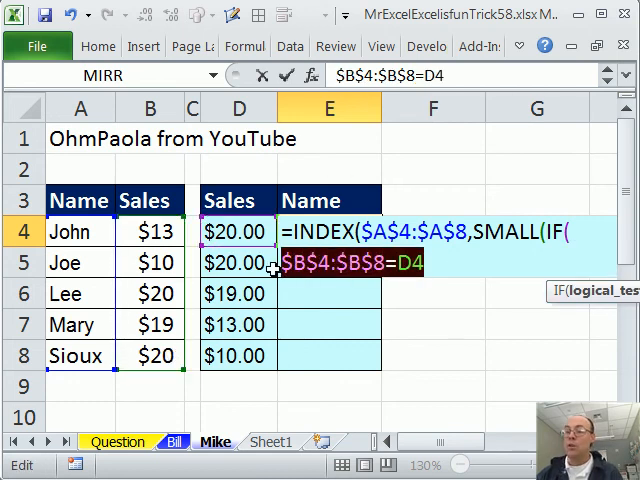
key(f9)
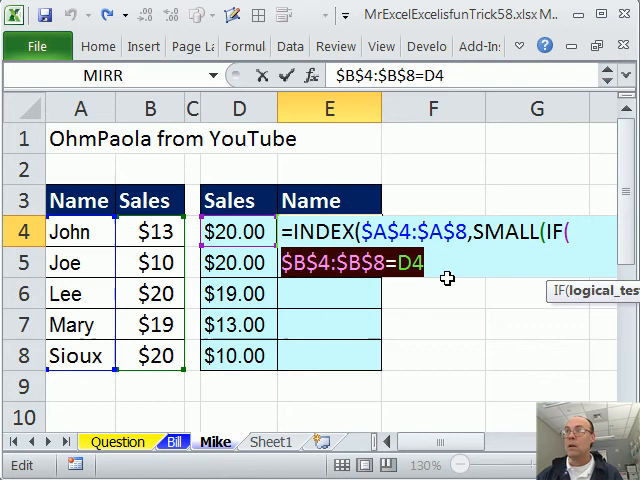
text(,ROW($B$4:$B$8)
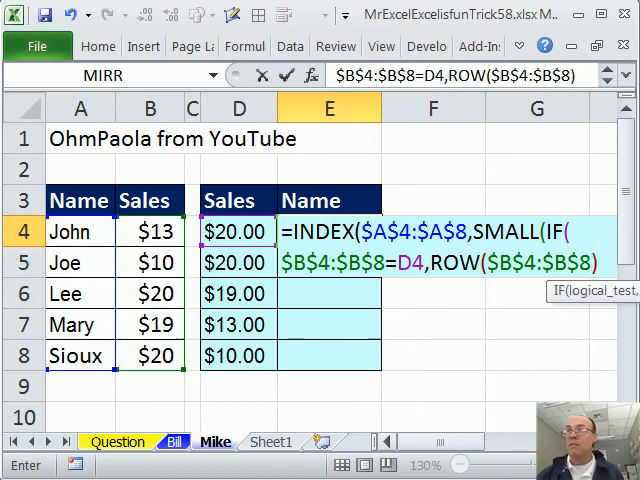
text(-row)
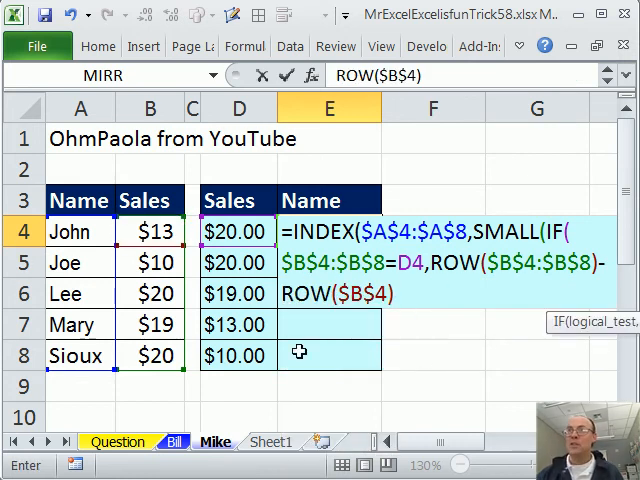
mouse_move(423, 417)
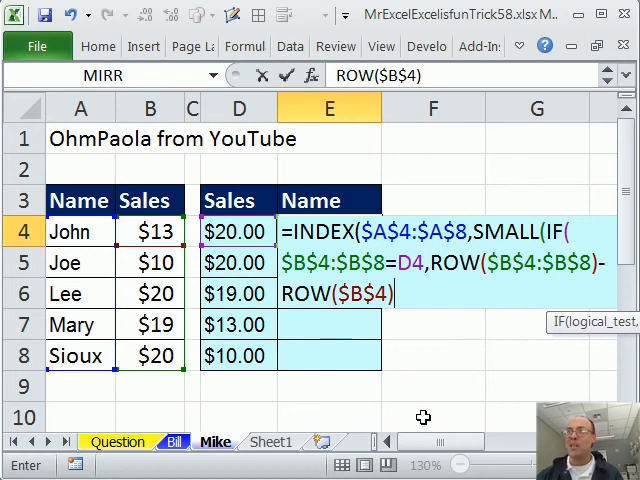
text(+1)
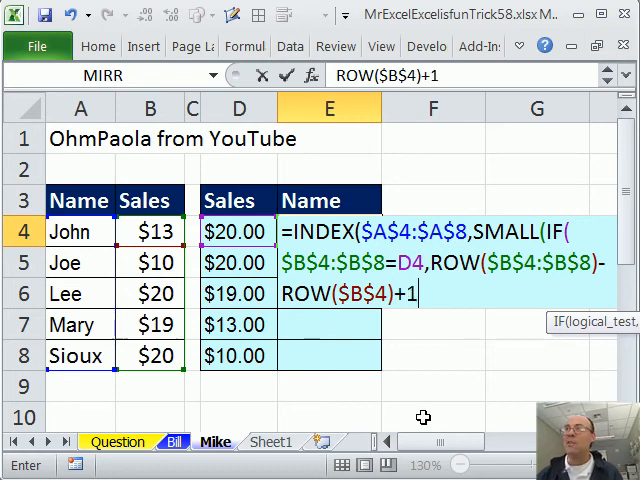
text())
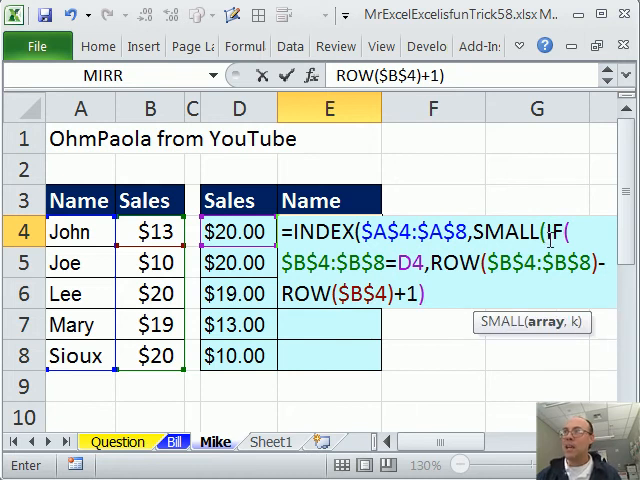
- Add COUNTIF($D$4:D4,D4) as SMALL's k argument and close E4's parentheses
key(f9)
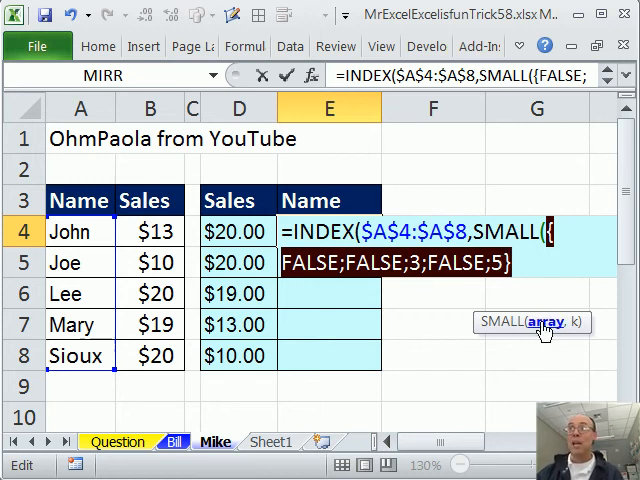
mouse_move(557, 275)
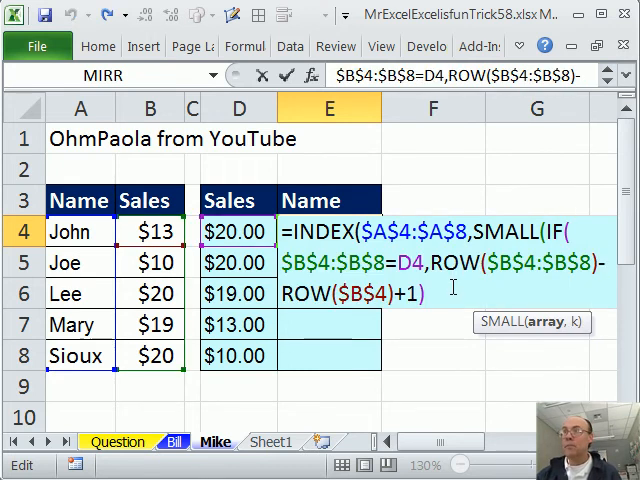
text(,)
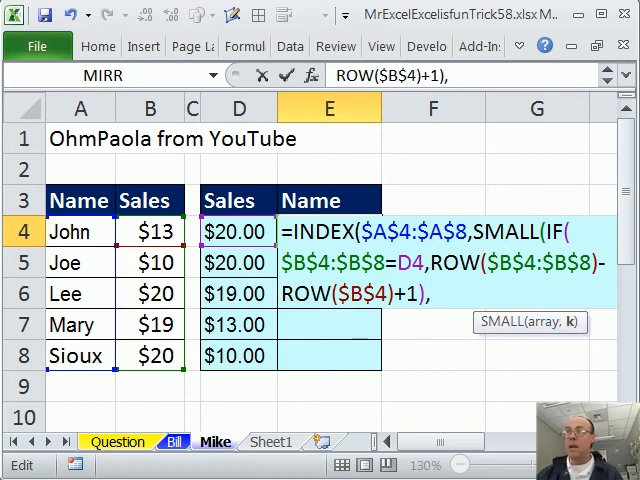
text(counti)
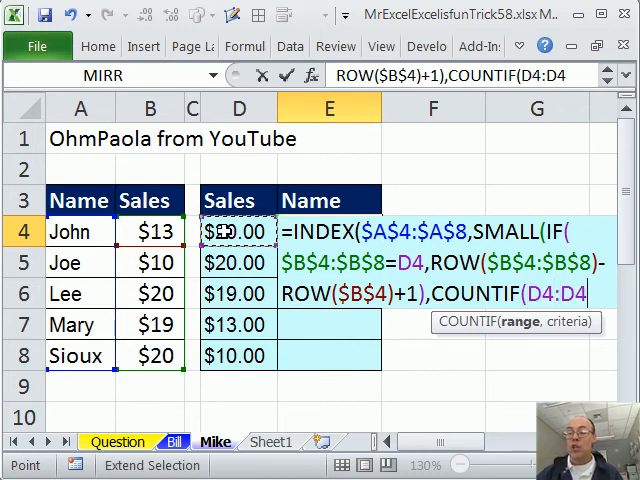
text(,D4))
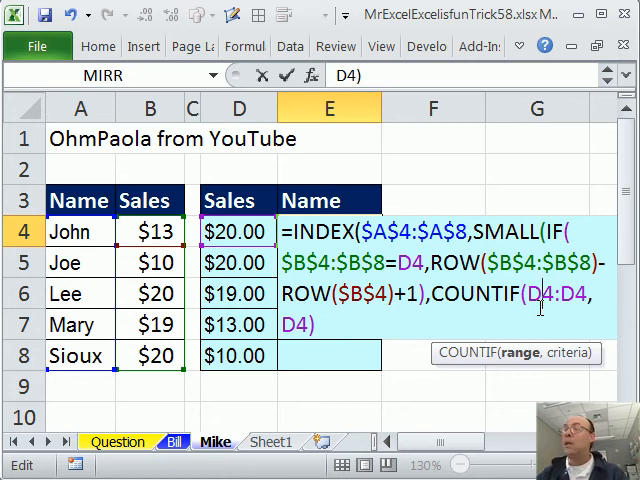
key(f4)
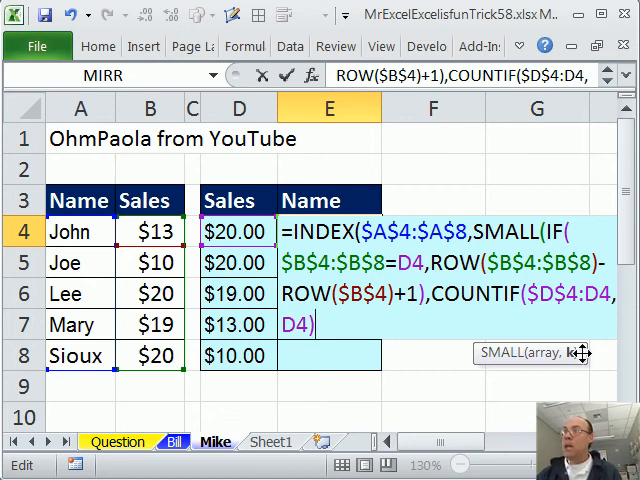
text())
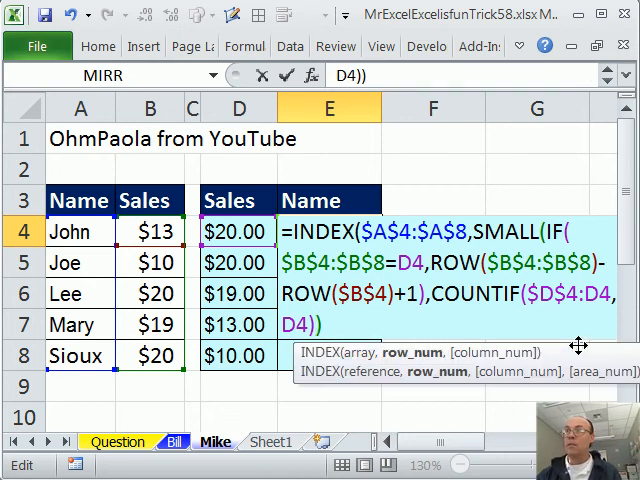
text())
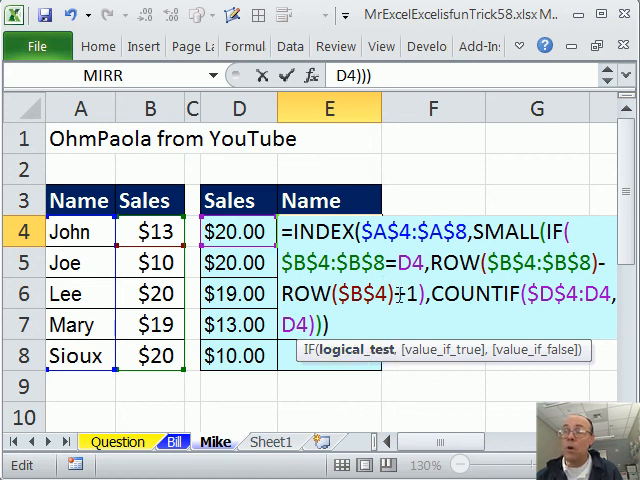
mouse_move(381, 360)
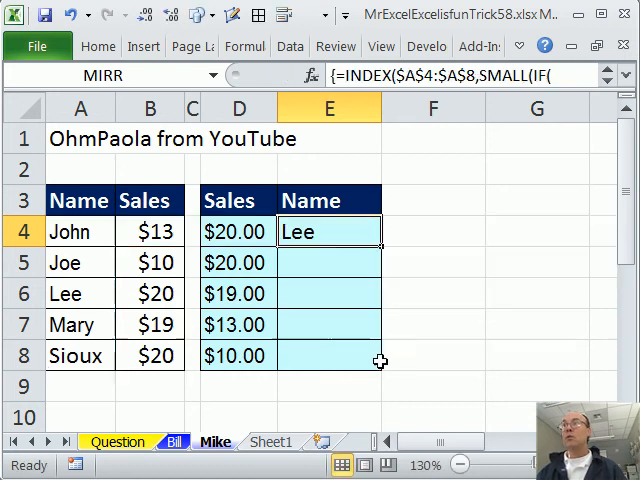
- Fill the array formula from E4 down to E8 to list Lee, Sioux, Mary, John, Joe, then scroll right
drag(378, 231, 378, 356)
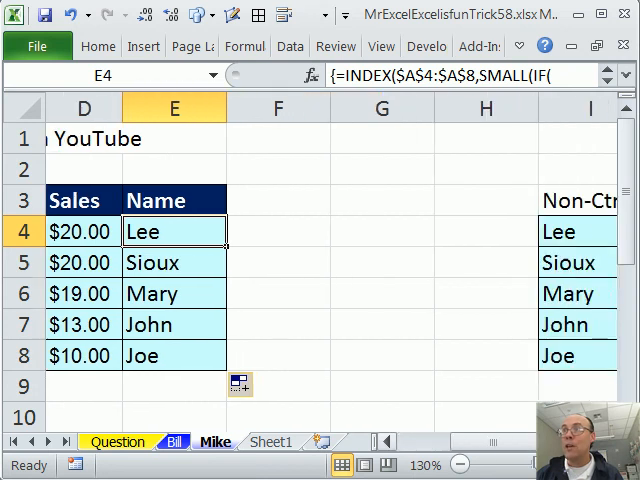
scroll(right, 3)
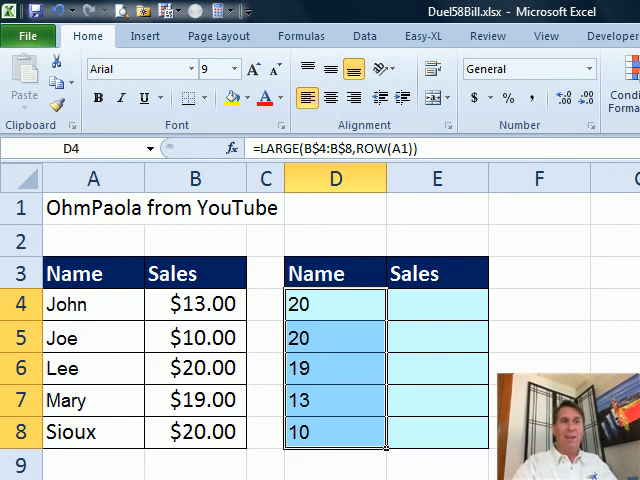
- In Duel58Bill.xlsx, select the Sales header in E3, then select the Name header in D3
click(437, 273)
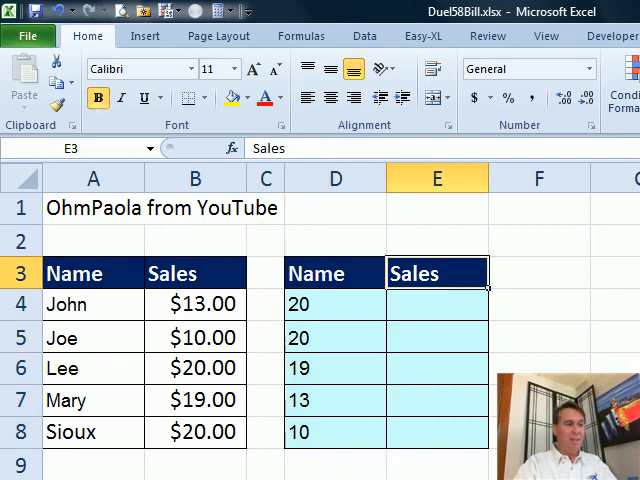
click(335, 273)
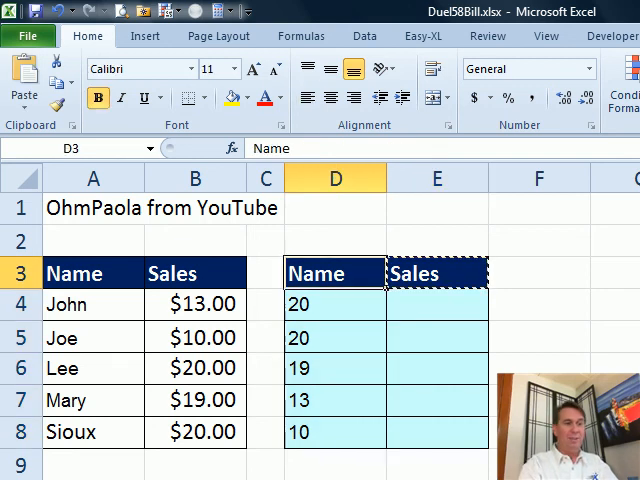